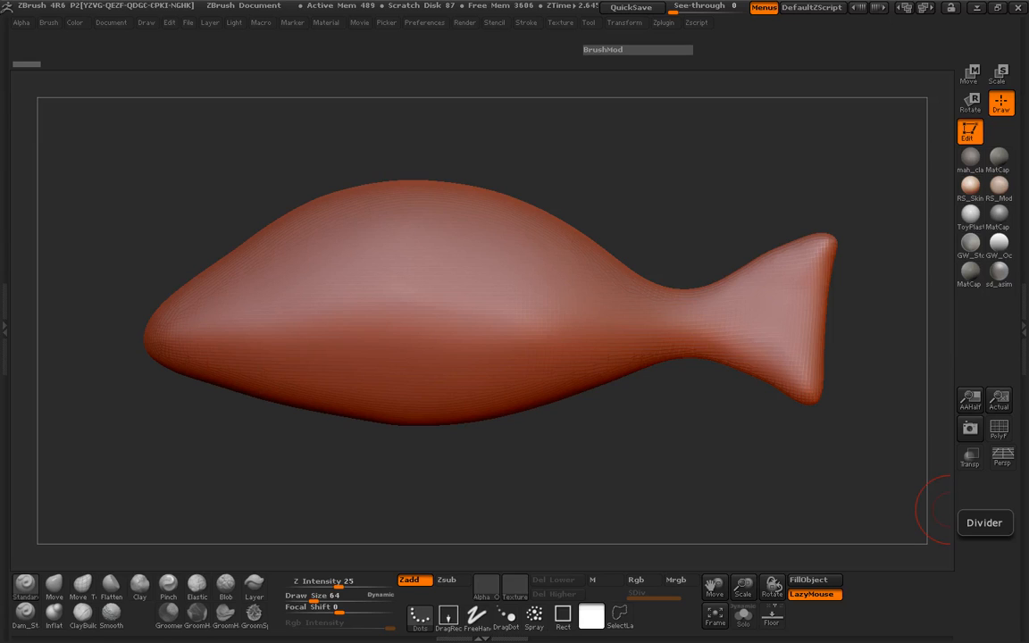
{"action": "mouse_move", "coordinate": [960, 616]}
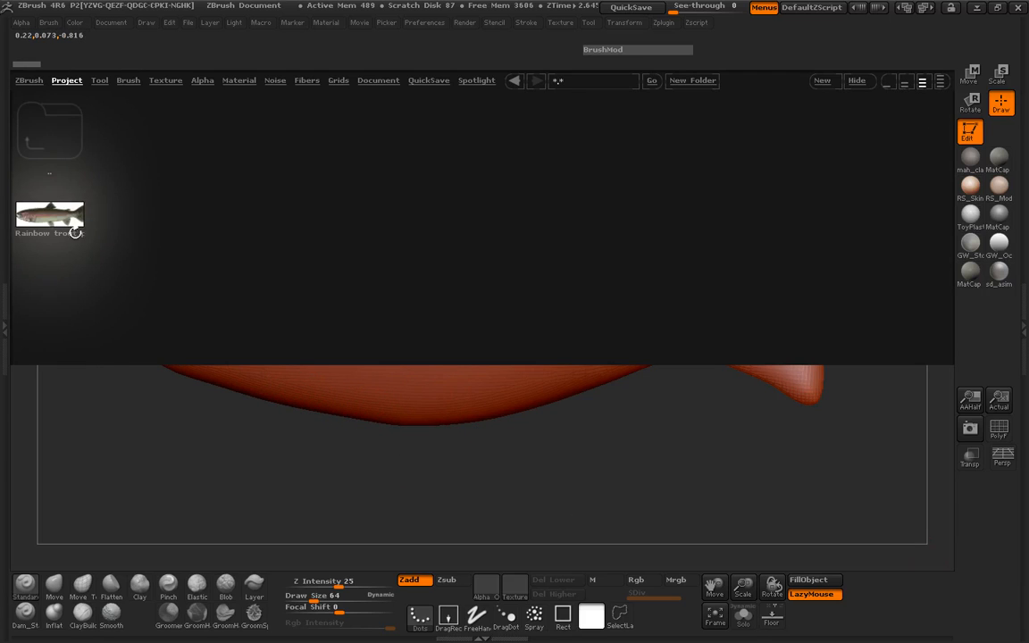
Add the rainbow trout image from the Texture palette's LightBox into Spotlight as a canvas reference.
{"action": "left_click", "coordinate": [40, 144]}
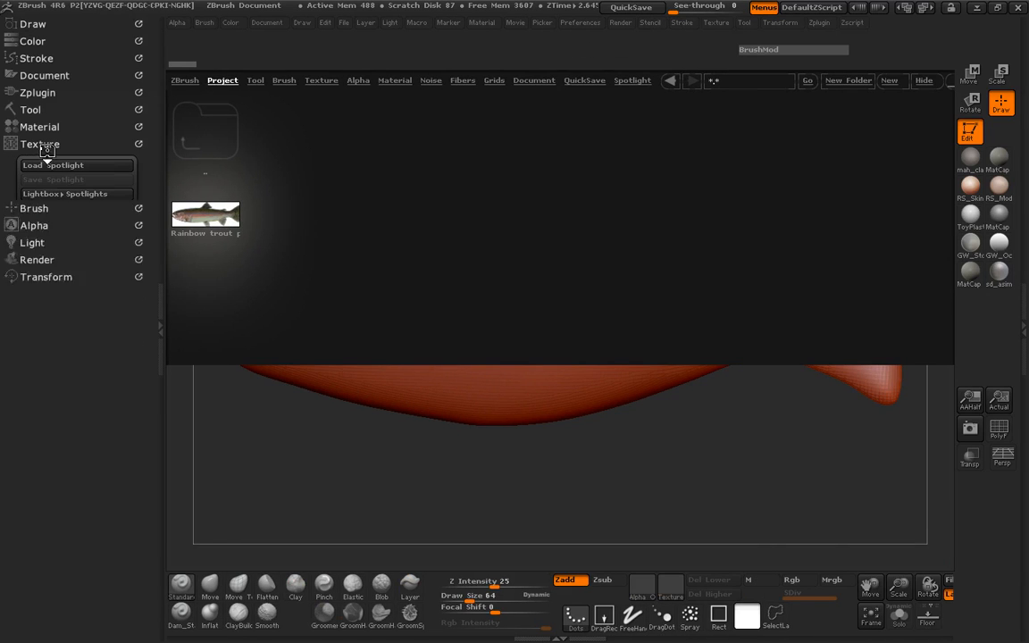
{"action": "left_click", "coordinate": [206, 214]}
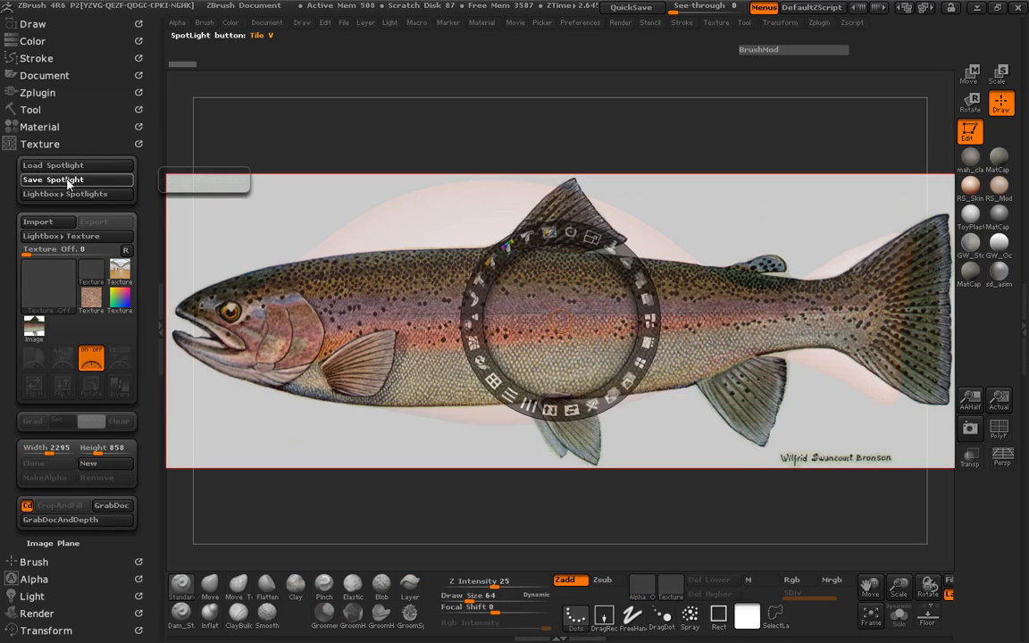
Save the Spotlight as 'TroutSp' in Fish Sculpting Collection > Fish 5.
{"action": "left_click", "coordinate": [53, 179]}
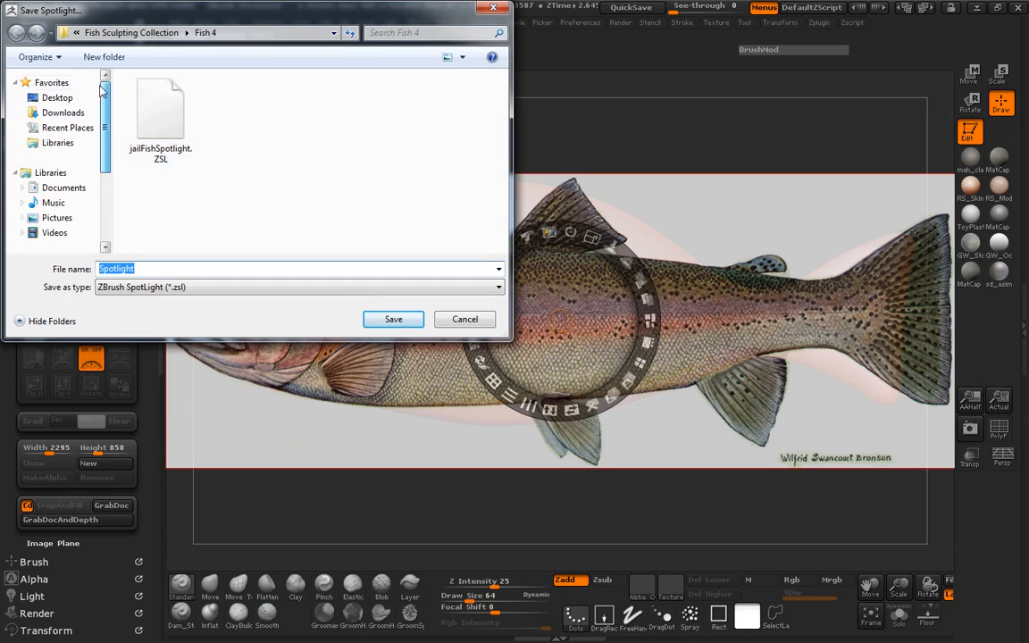
{"action": "left_click", "coordinate": [55, 226]}
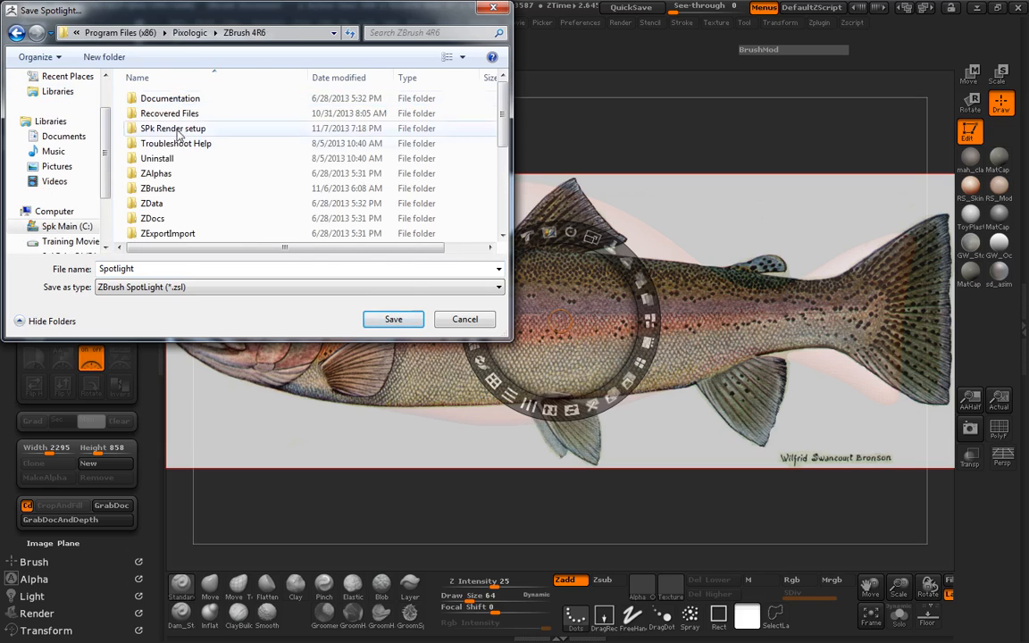
{"action": "double_click", "coordinate": [212, 32]}
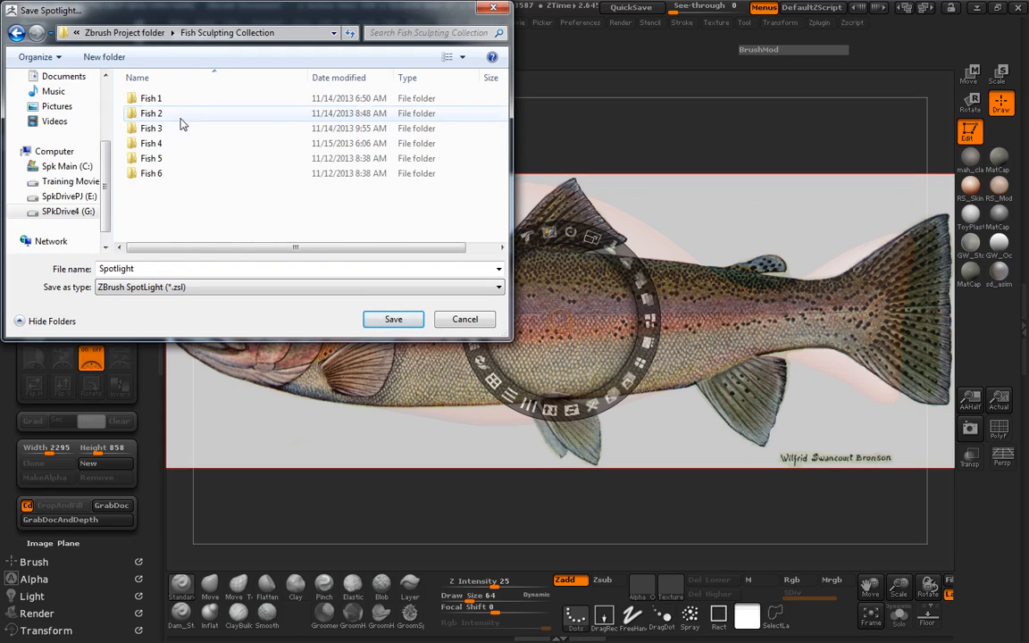
{"action": "double_click", "coordinate": [151, 158]}
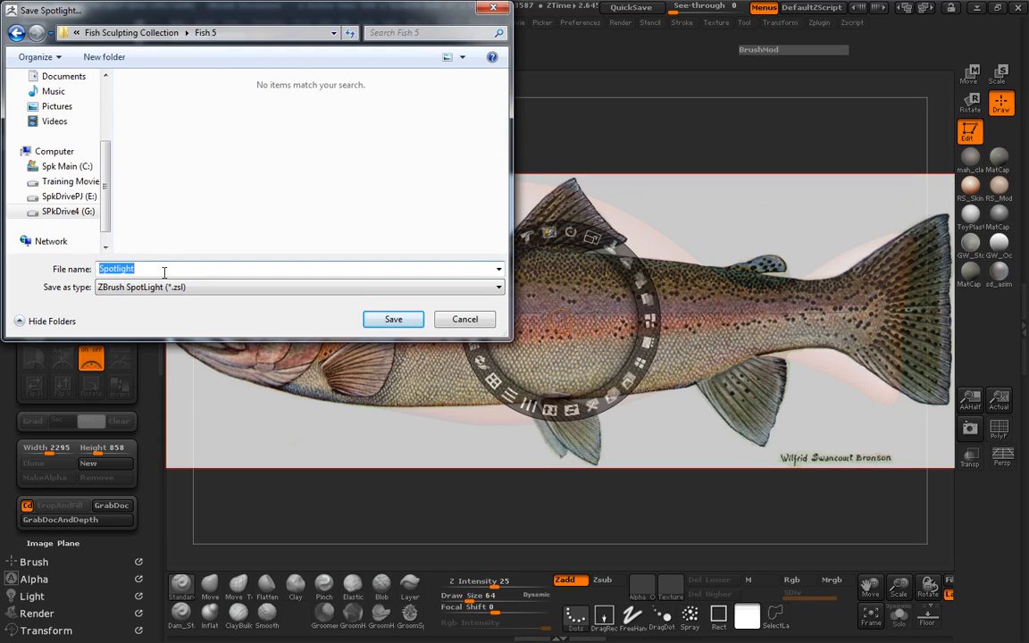
{"action": "type", "text": "TroutSp"}
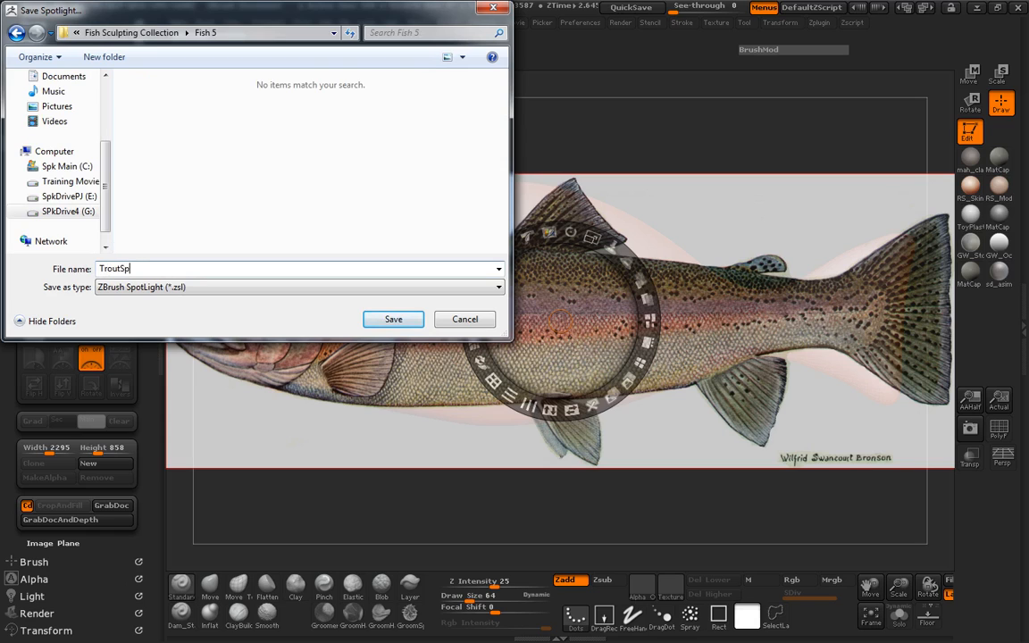
{"action": "left_click", "coordinate": [393, 319]}
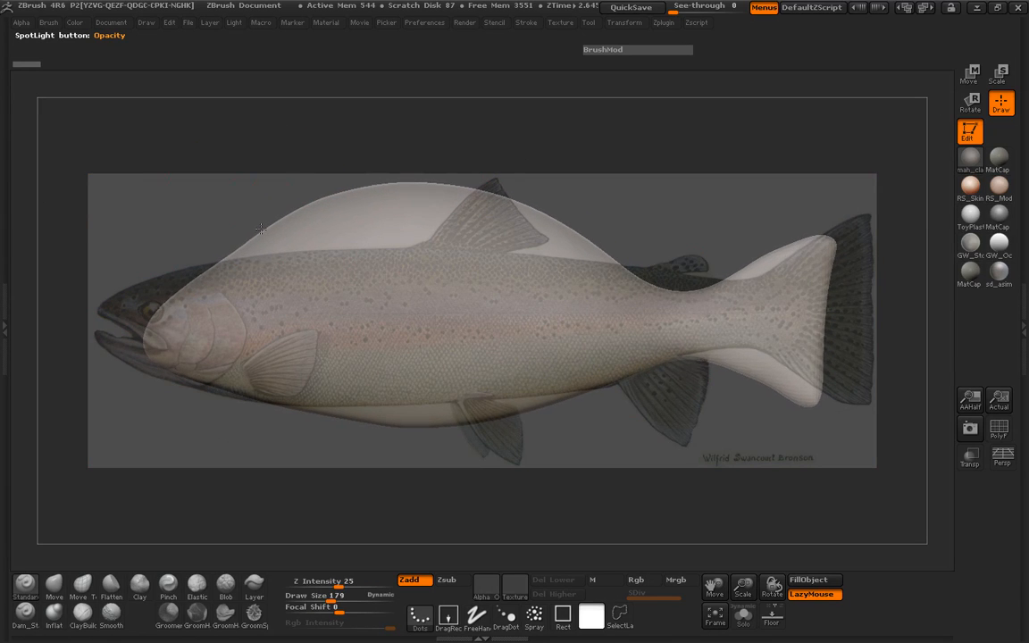
{"action": "mouse_move", "coordinate": [671, 268]}
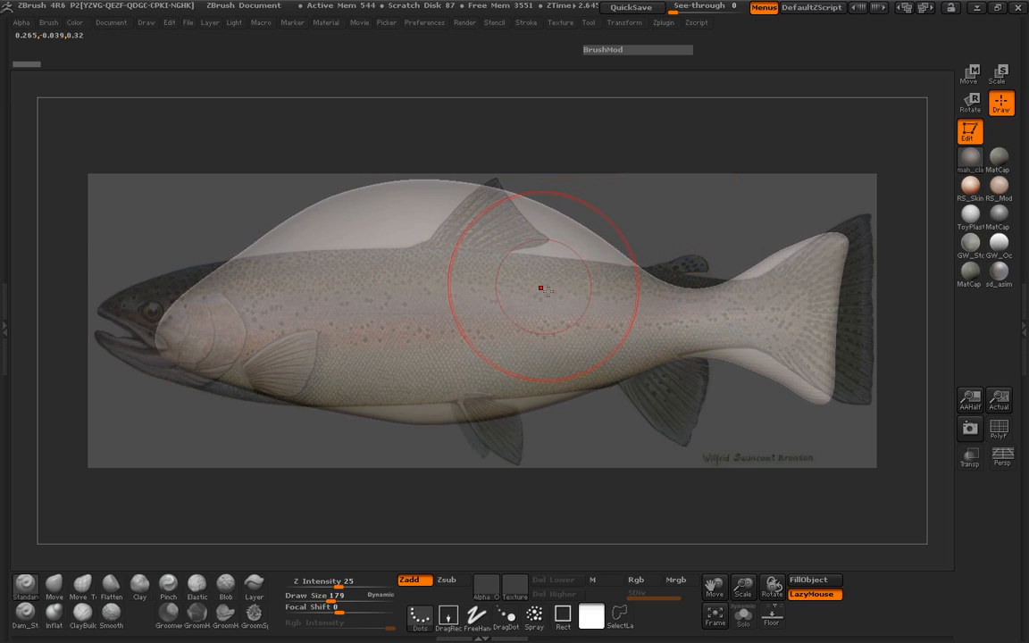
{"action": "mouse_move", "coordinate": [600, 301]}
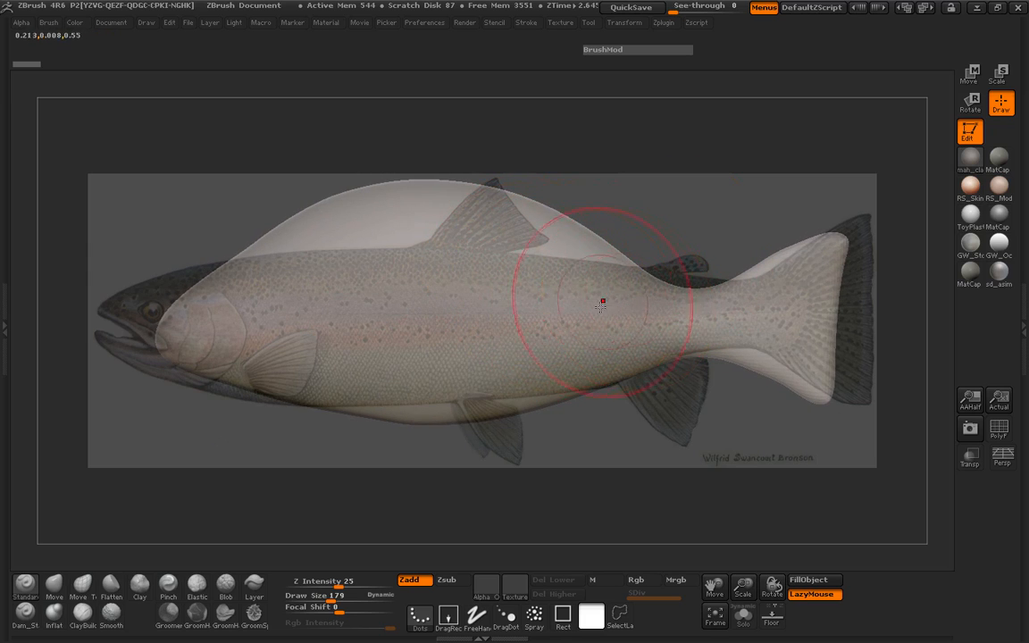
With the Move Topological brush, stretch the fish outline toward the trout reference silhouette.
{"action": "left_click", "coordinate": [81, 587]}
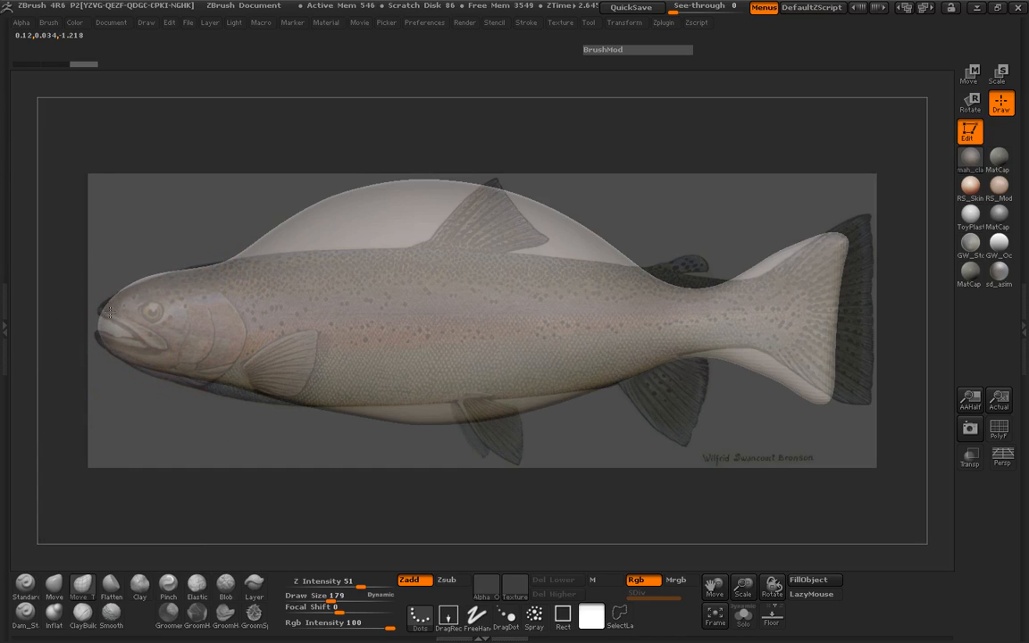
{"action": "left_click_drag", "start_coordinate": [112, 312], "coordinate": [241, 399]}
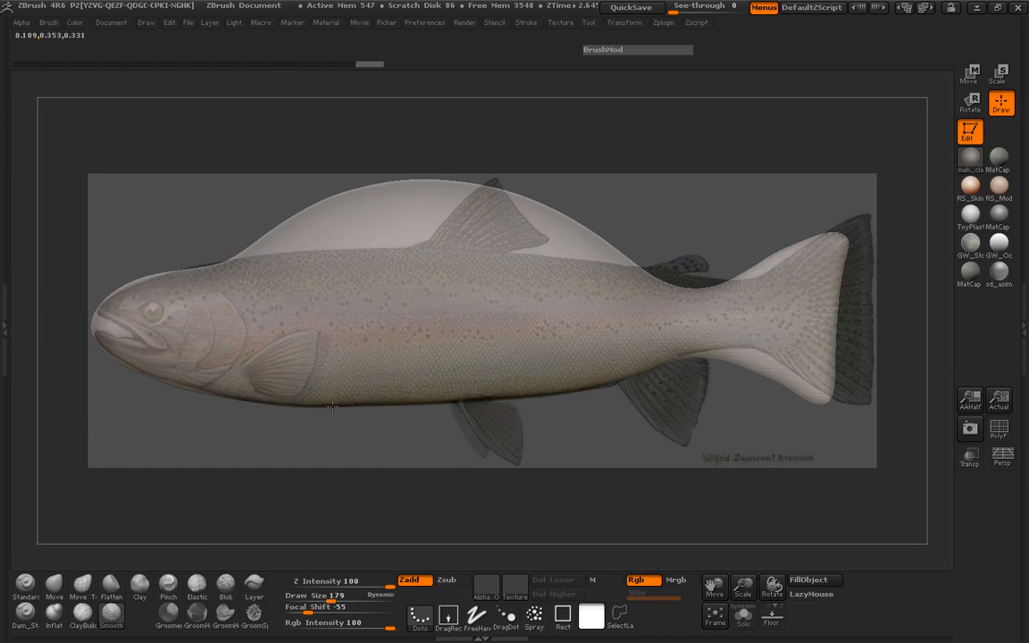
{"action": "left_click", "coordinate": [493, 231]}
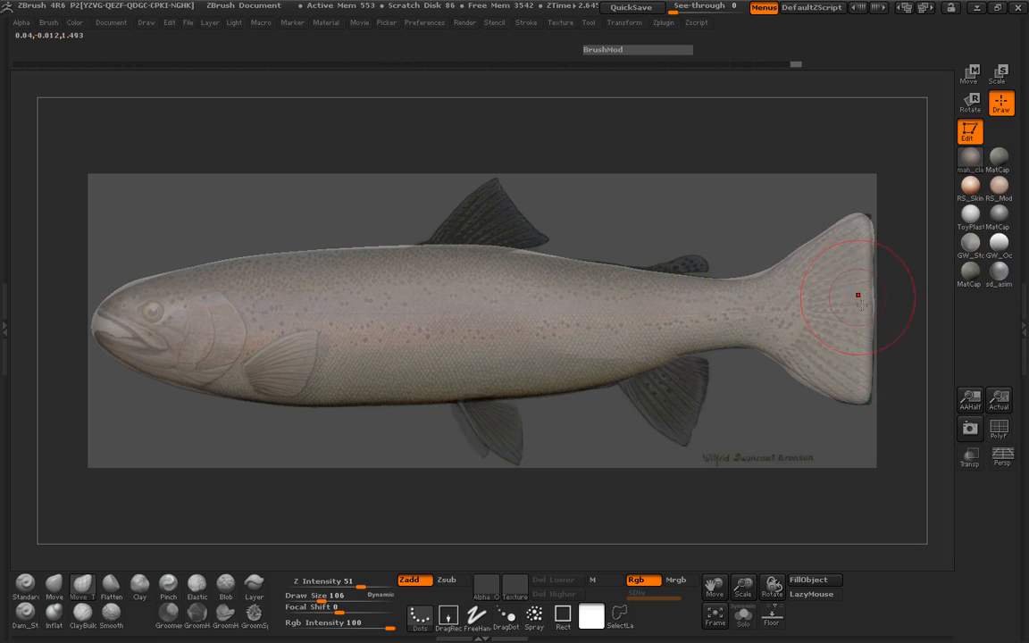
{"action": "mouse_move", "coordinate": [858, 230]}
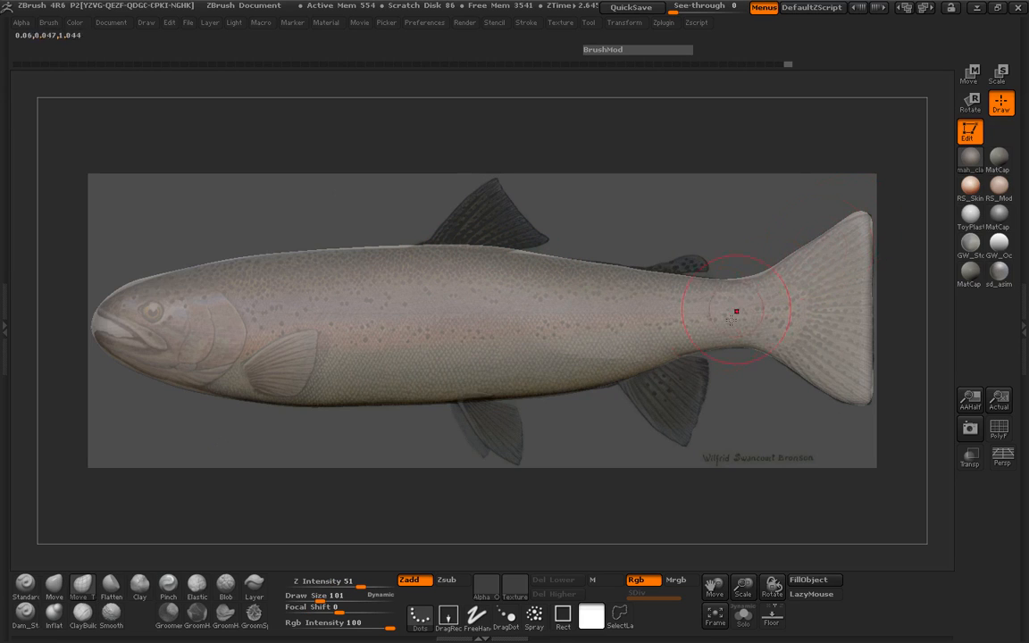
{"action": "mouse_move", "coordinate": [445, 241]}
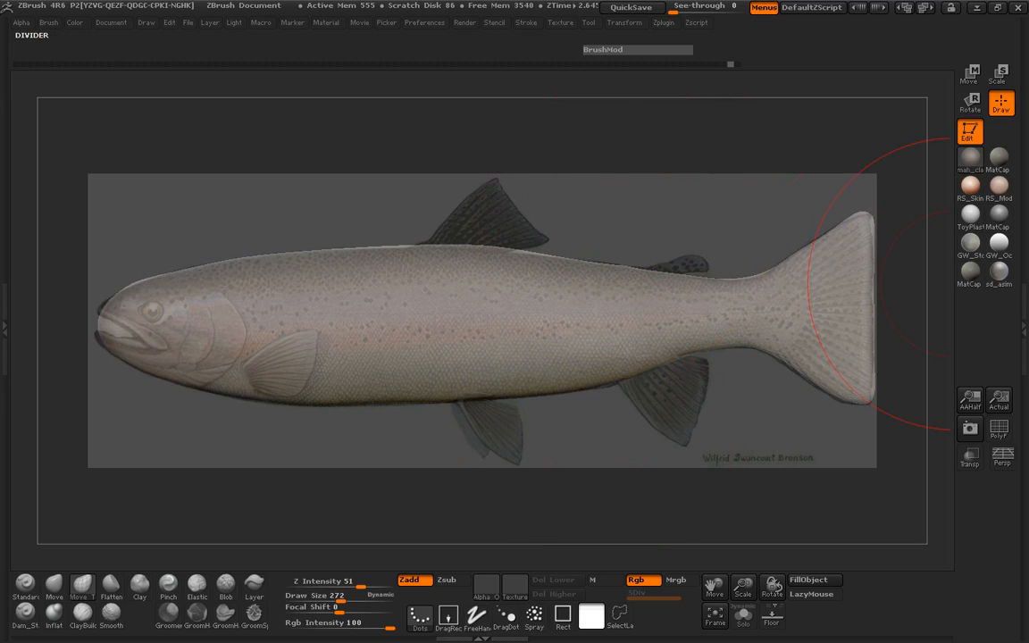
{"action": "mouse_move", "coordinate": [488, 257]}
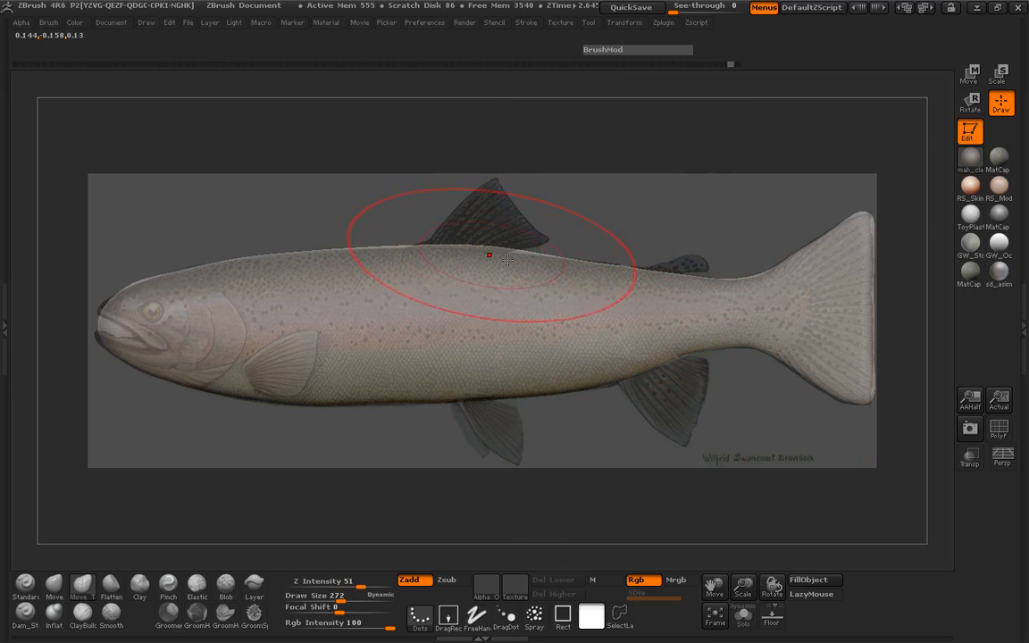